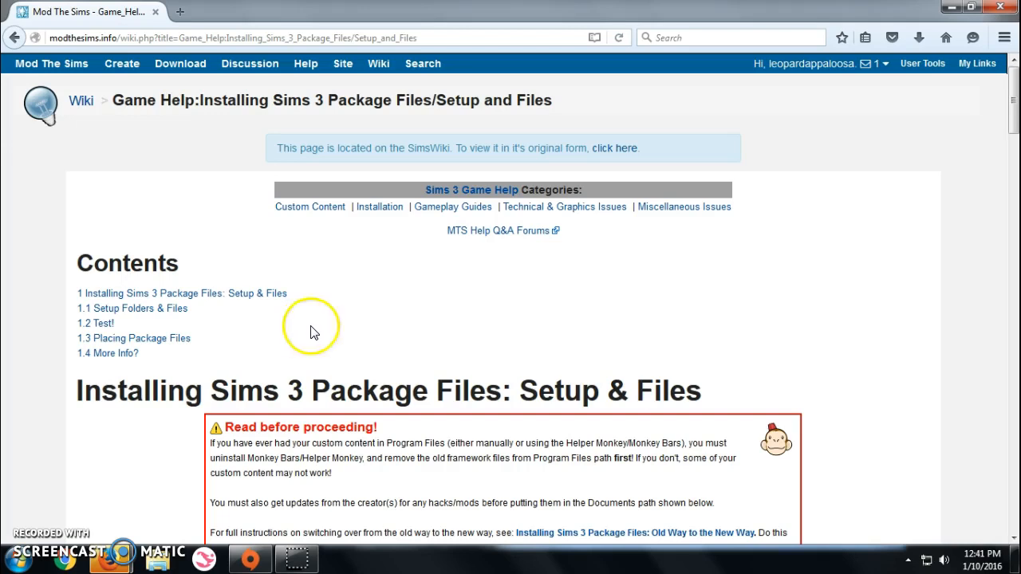
{"action": "mouse_move", "coordinate": [475, 354]}
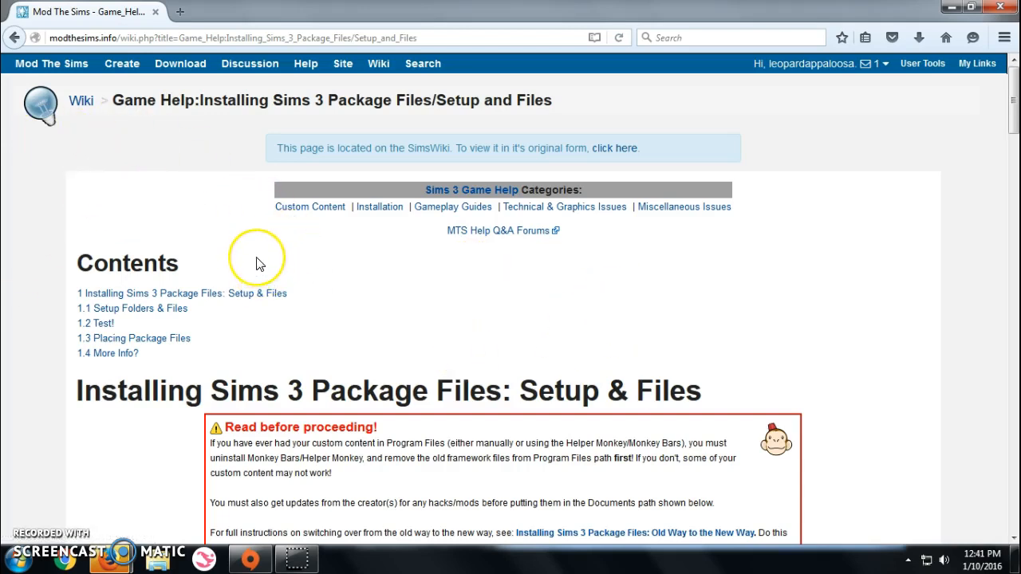
- Scroll the Mod The Sims guide down to step 2 with the FrameworkSetup.zip download link
{"action": "scroll", "scroll_direction": "down", "scroll_amount": 3}
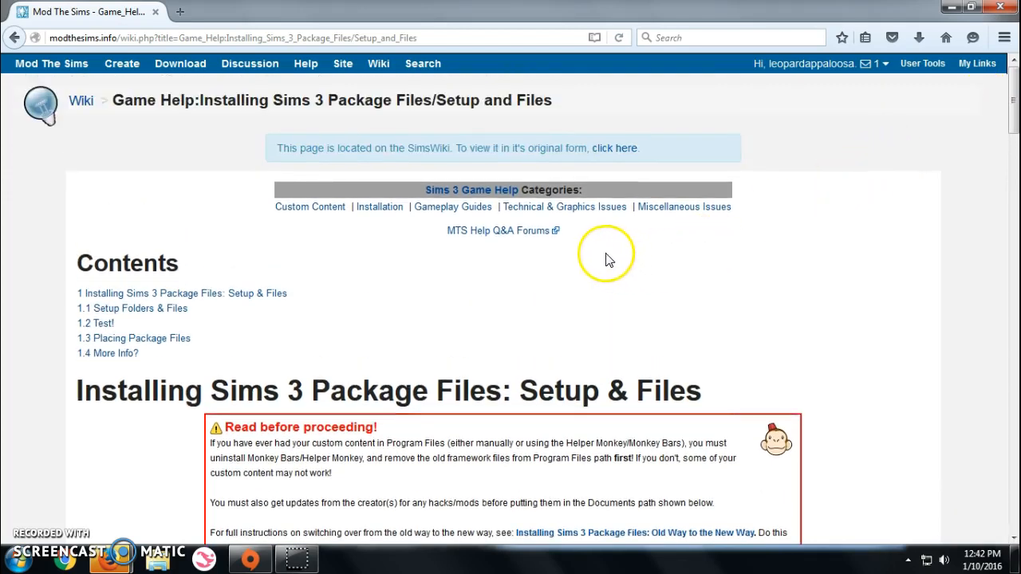
{"action": "scroll", "scroll_direction": "down", "scroll_amount": 3}
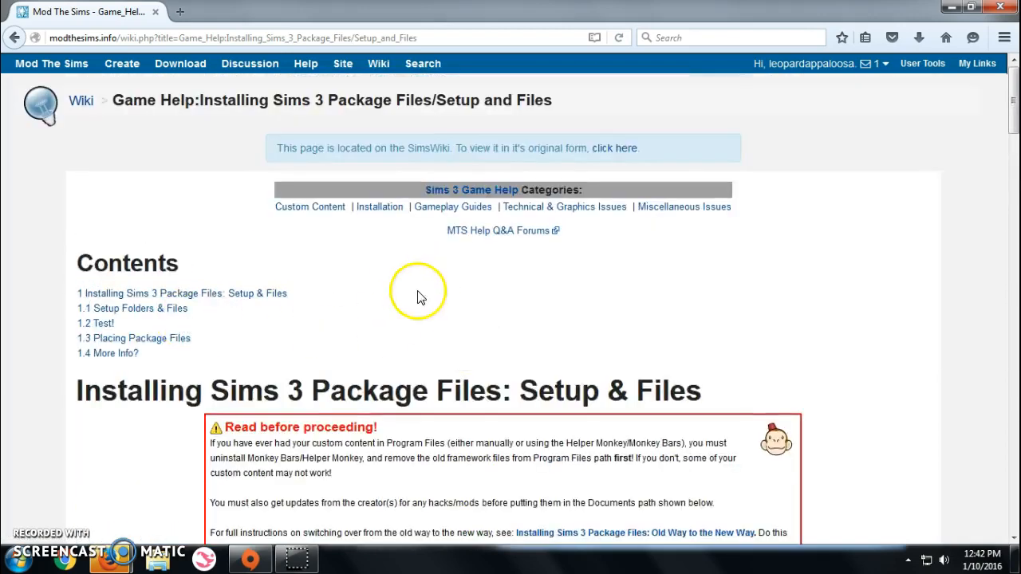
{"action": "scroll", "scroll_direction": "down", "scroll_amount": 3}
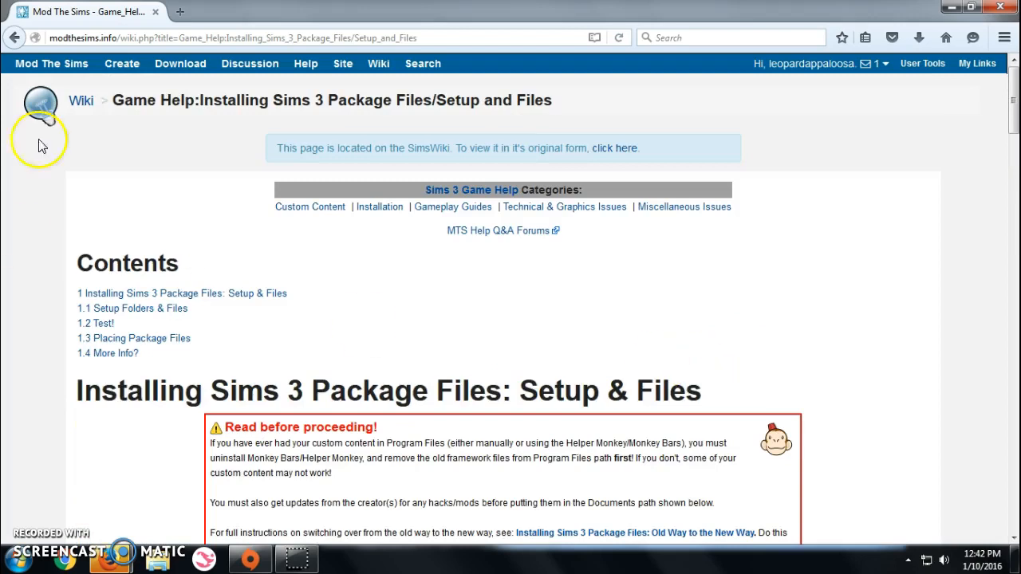
{"action": "scroll", "scroll_direction": "down", "scroll_amount": 3}
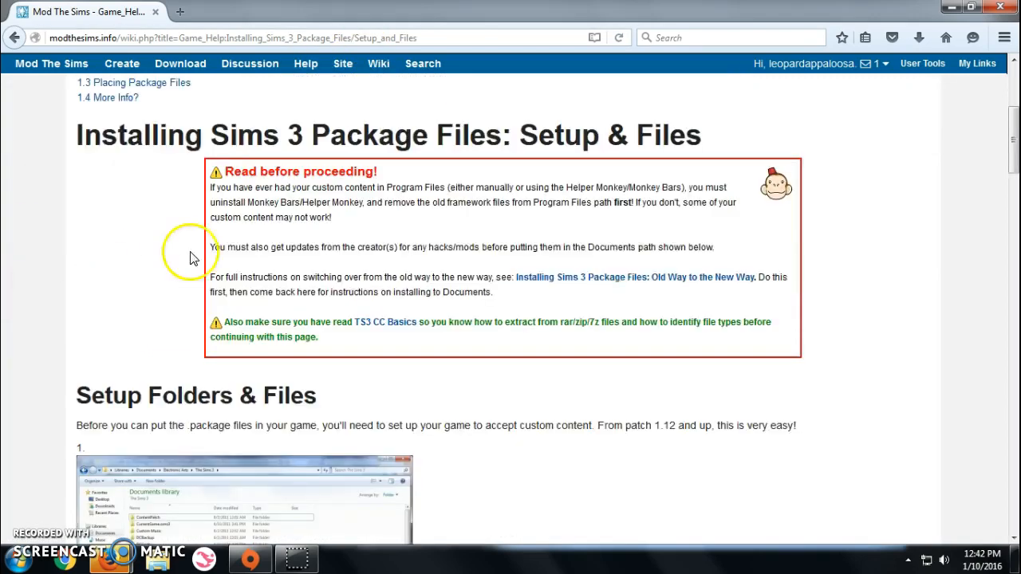
{"action": "scroll", "scroll_direction": "down", "scroll_amount": 3}
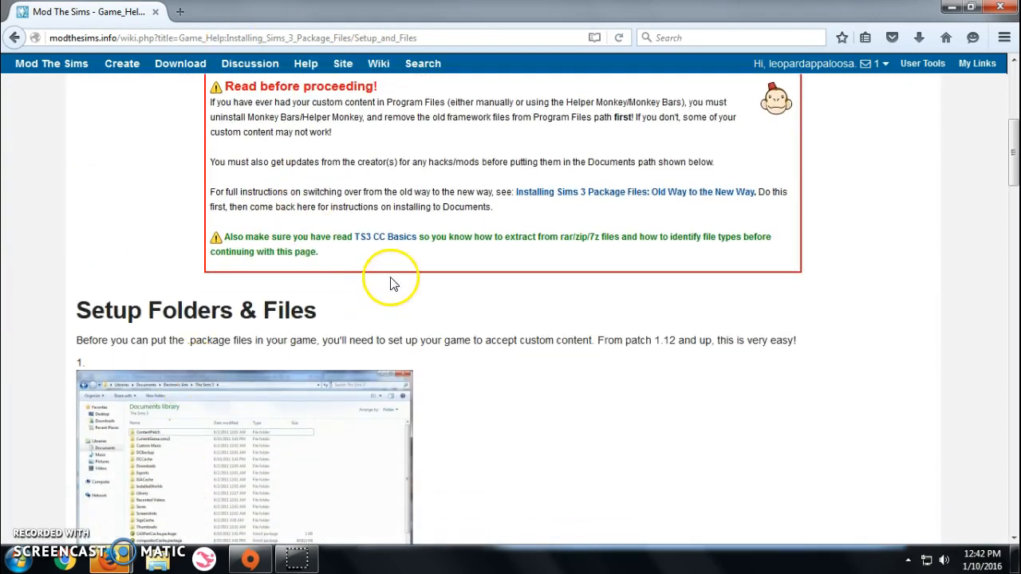
{"action": "mouse_move", "coordinate": [530, 316]}
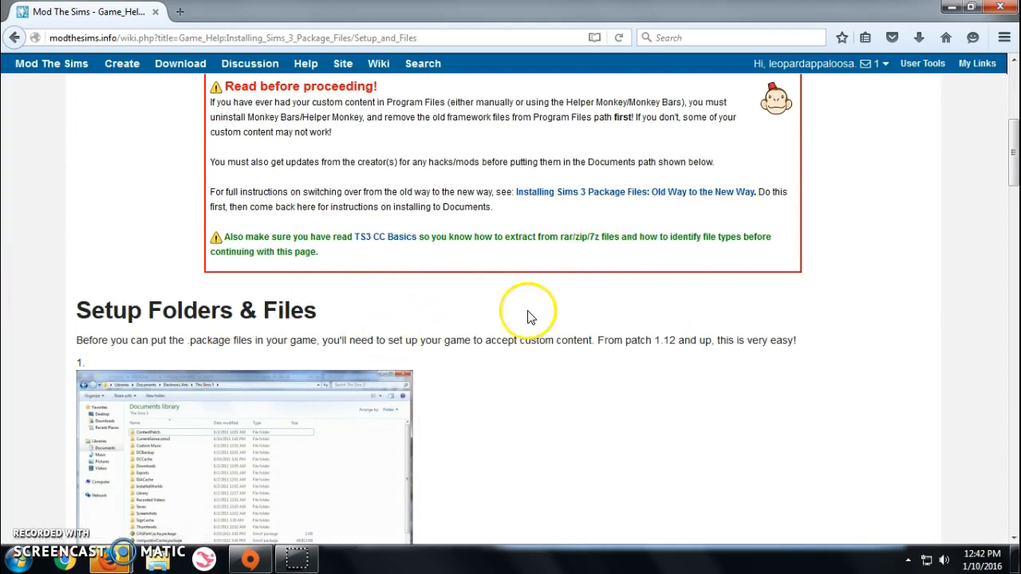
{"action": "mouse_move", "coordinate": [852, 343]}
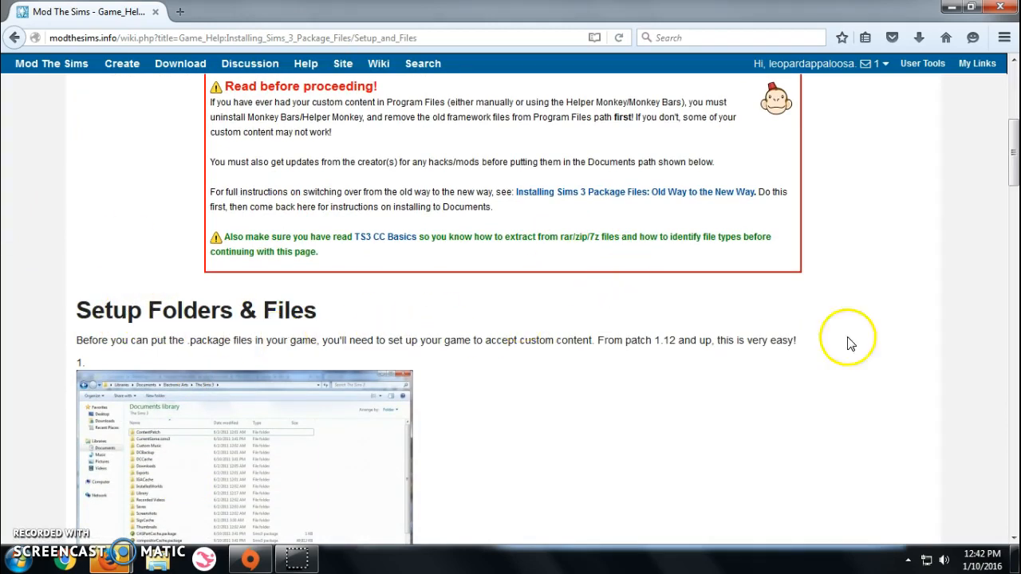
{"action": "scroll", "scroll_direction": "down", "scroll_amount": 3}
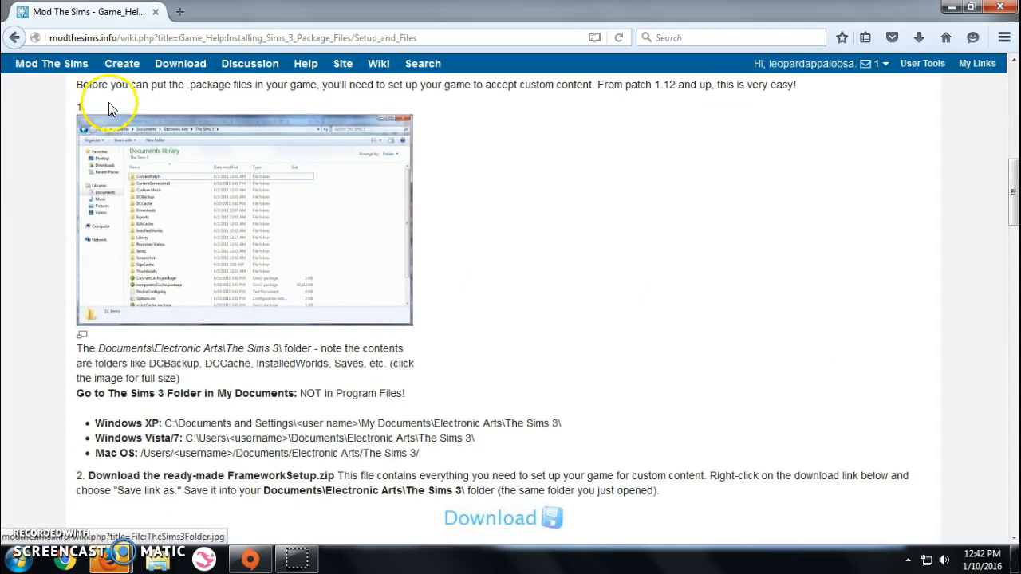
{"action": "mouse_move", "coordinate": [177, 333]}
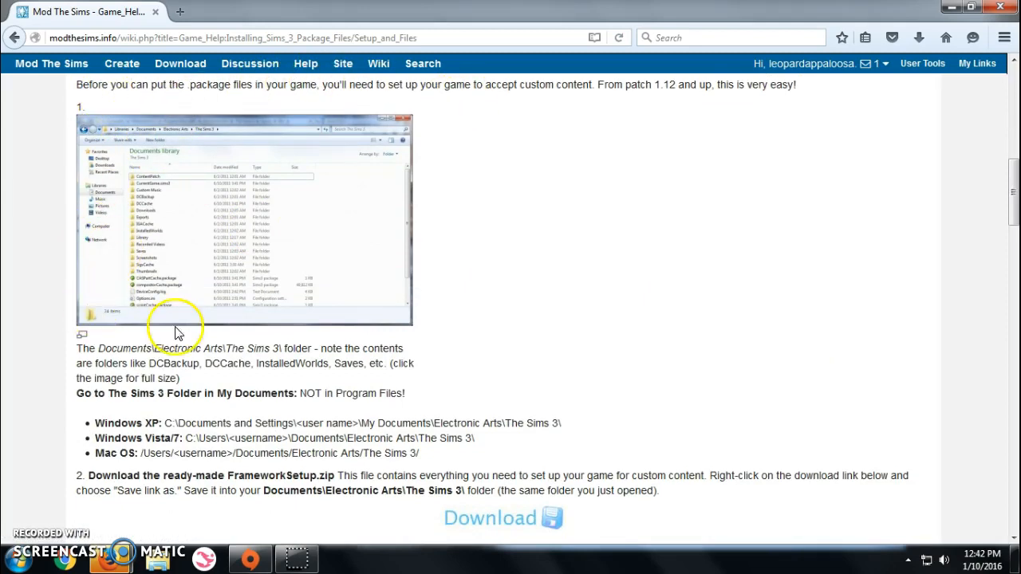
{"action": "scroll", "scroll_direction": "down", "scroll_amount": 3}
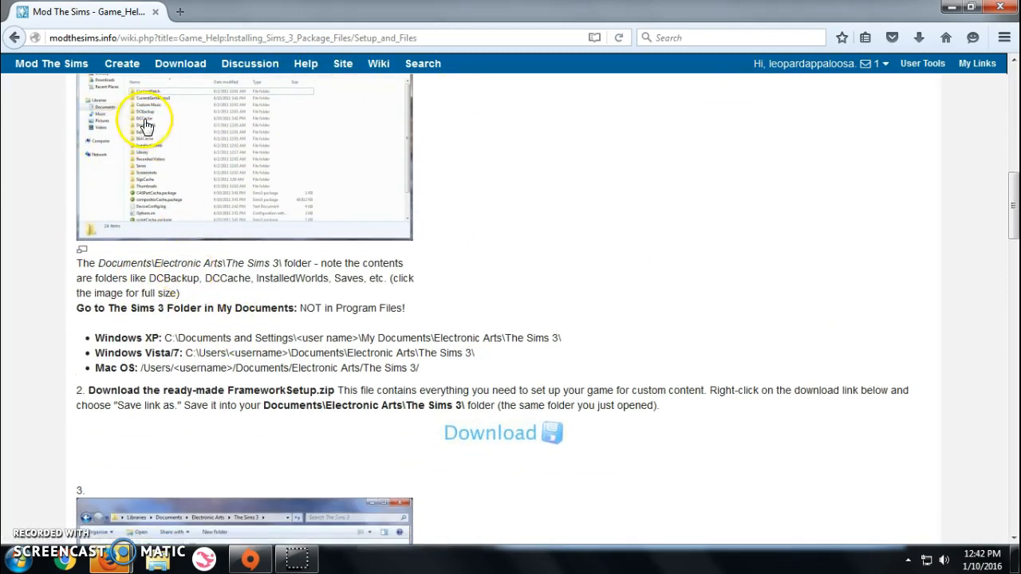
{"action": "mouse_move", "coordinate": [479, 431]}
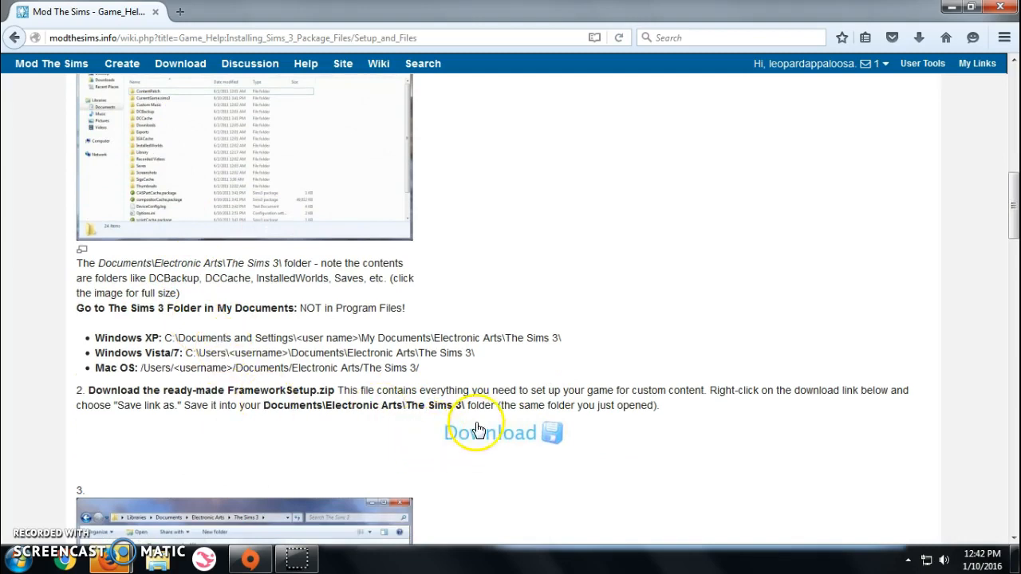
{"action": "mouse_move", "coordinate": [478, 434]}
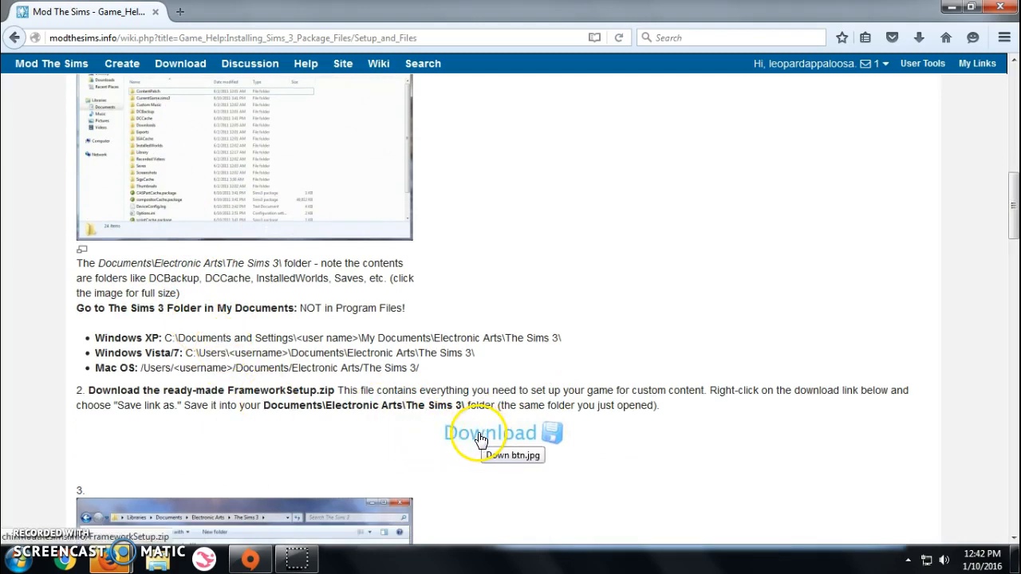
{"action": "mouse_move", "coordinate": [268, 351]}
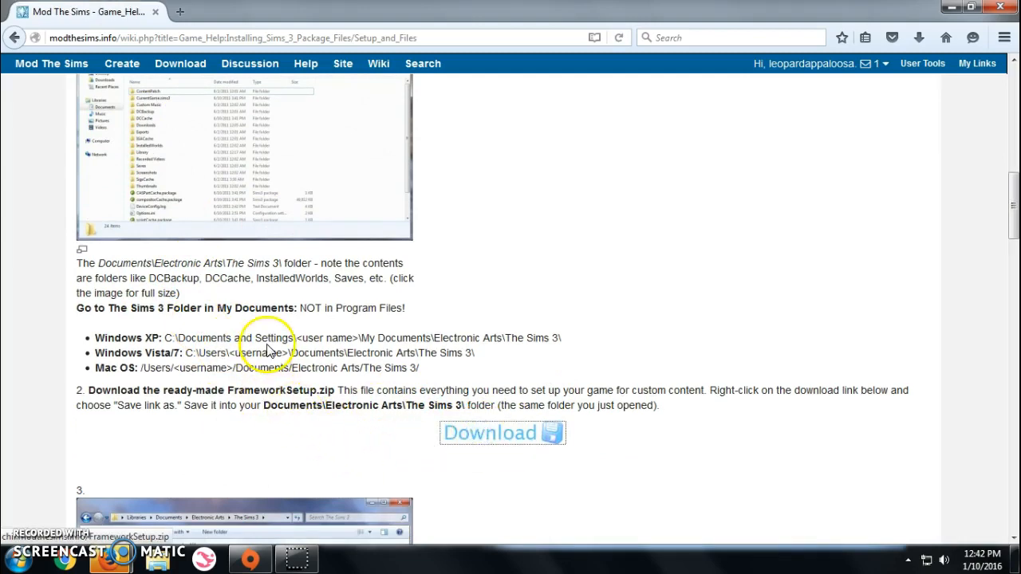
- Download FrameworkSetup.zip from the guide and confirm Save File in Firefox's prompt
{"action": "left_click", "coordinate": [490, 432]}
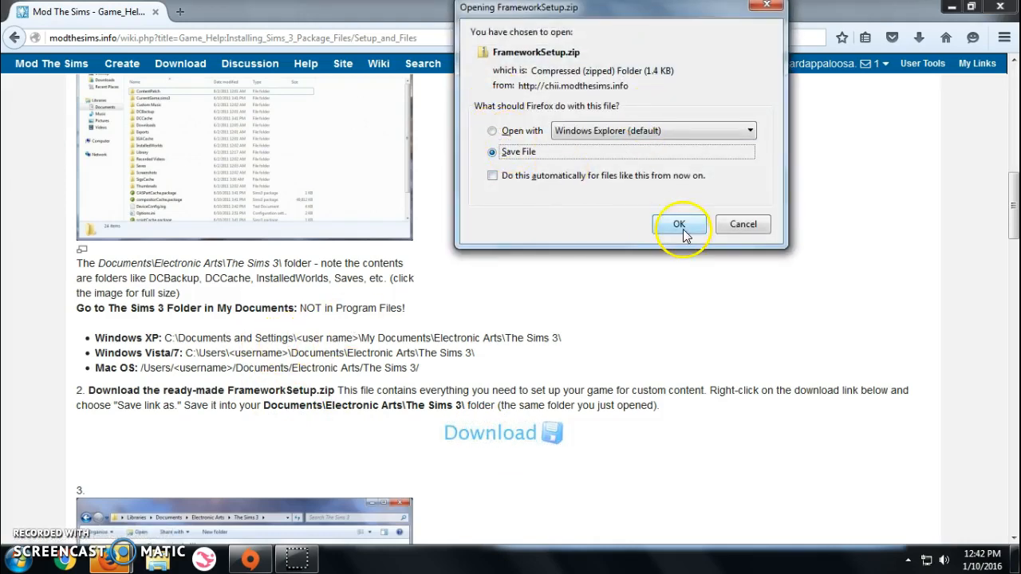
{"action": "left_click", "coordinate": [680, 223]}
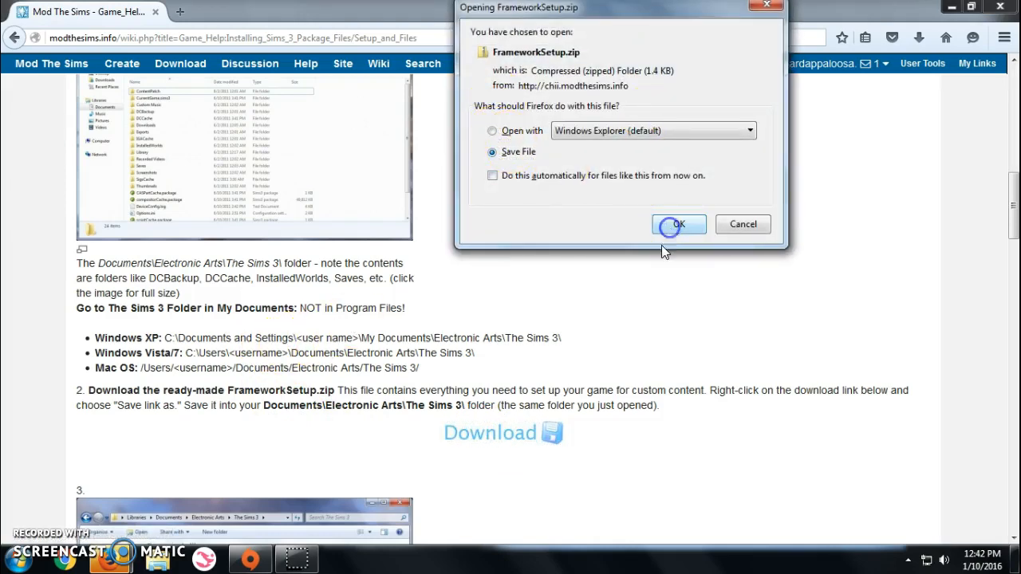
{"action": "left_click", "coordinate": [678, 223]}
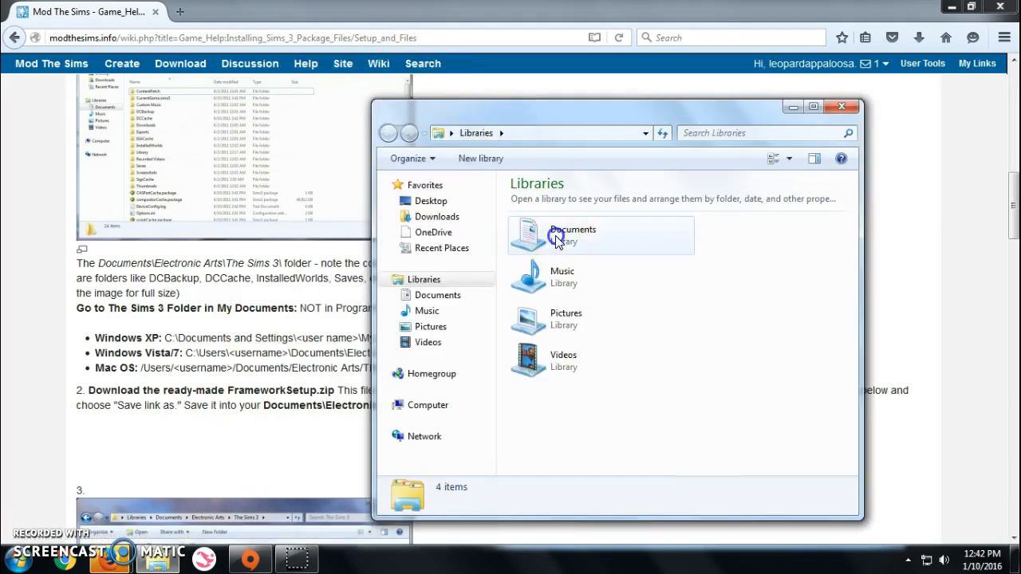
- Navigate from Libraries through Documents and Electronic Arts into The Sims 3 folder
{"action": "double_click", "coordinate": [571, 236]}
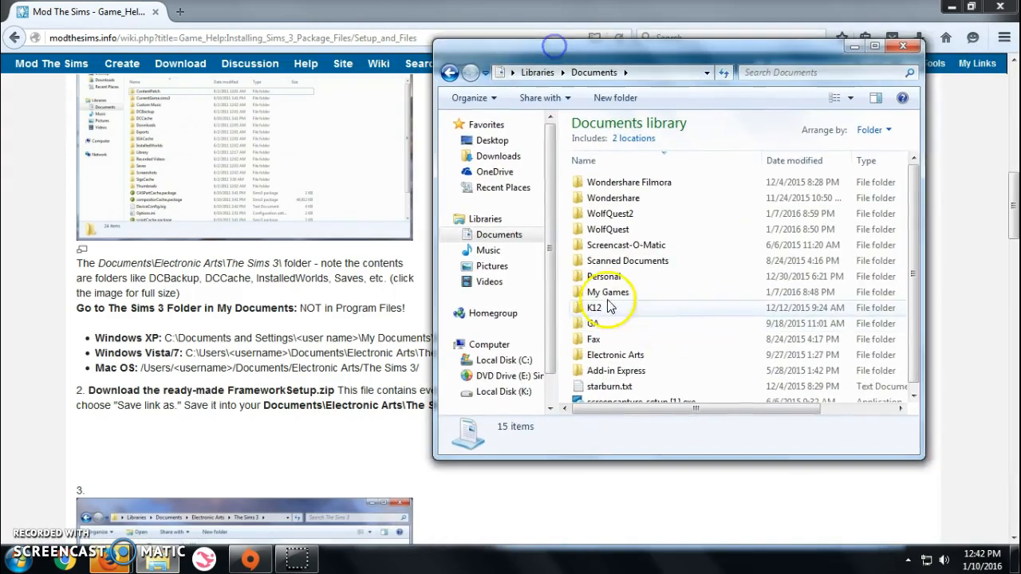
{"action": "double_click", "coordinate": [616, 354]}
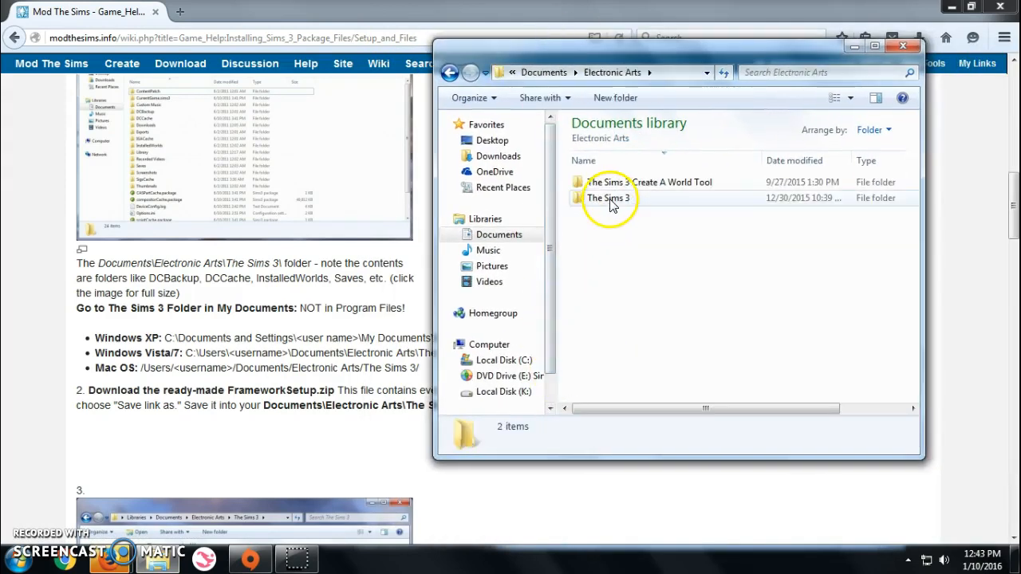
{"action": "double_click", "coordinate": [607, 198]}
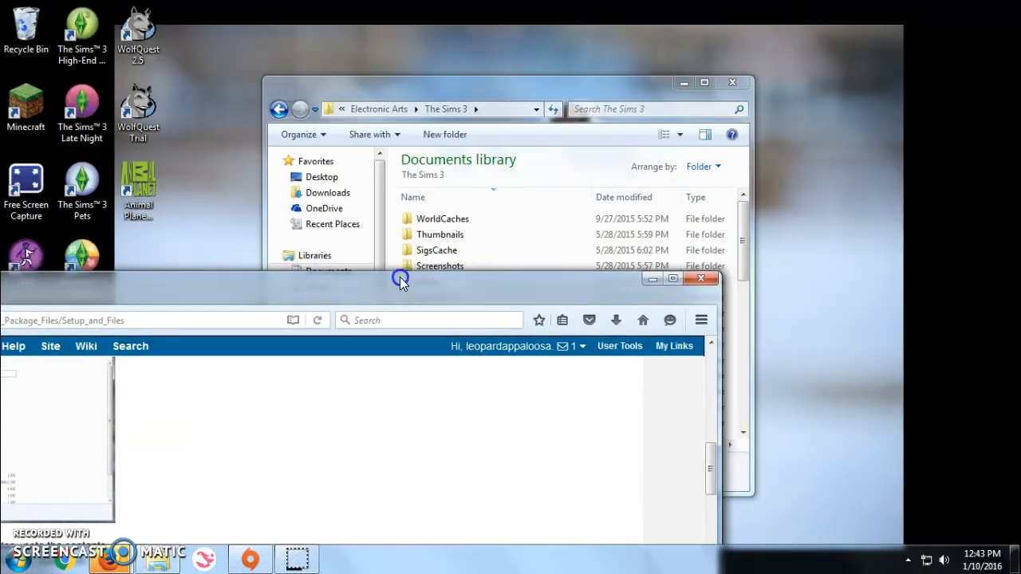
- Return to the guide's step 3 'Extract the framework' and maximise the Firefox window
{"action": "left_click", "coordinate": [616, 319]}
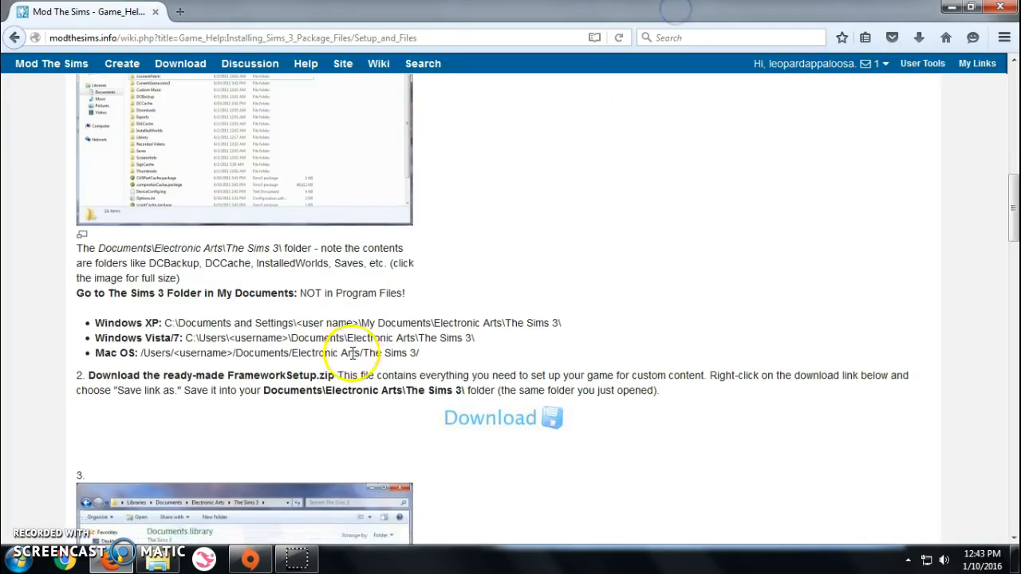
{"action": "scroll", "scroll_direction": "down", "scroll_amount": 3}
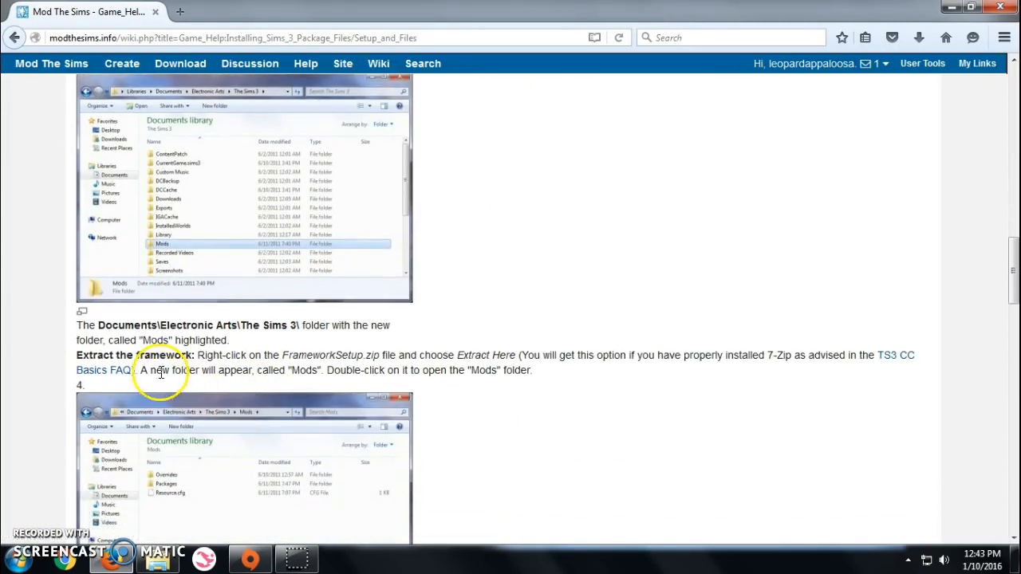
{"action": "mouse_move", "coordinate": [209, 370]}
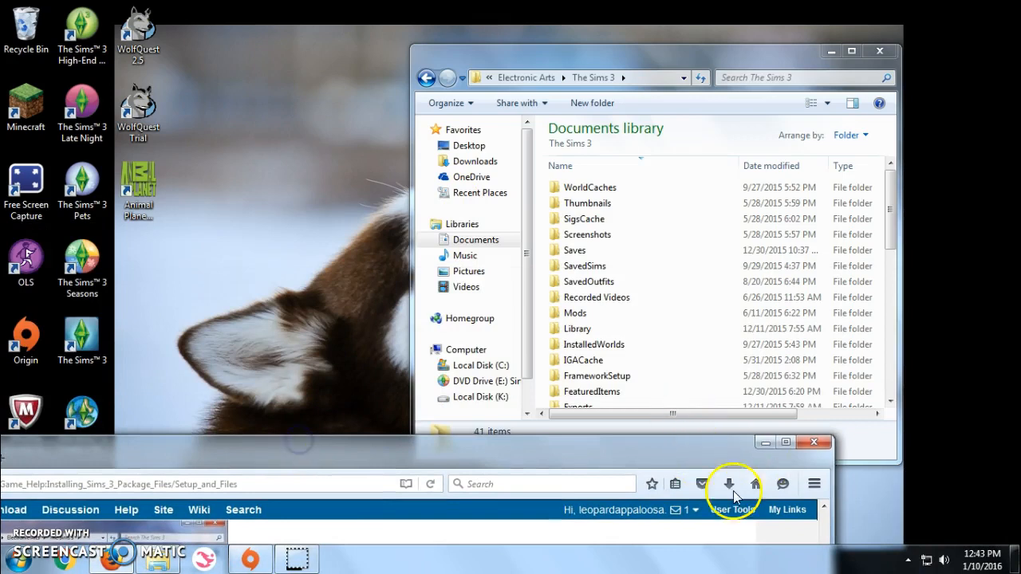
{"action": "left_click", "coordinate": [727, 484]}
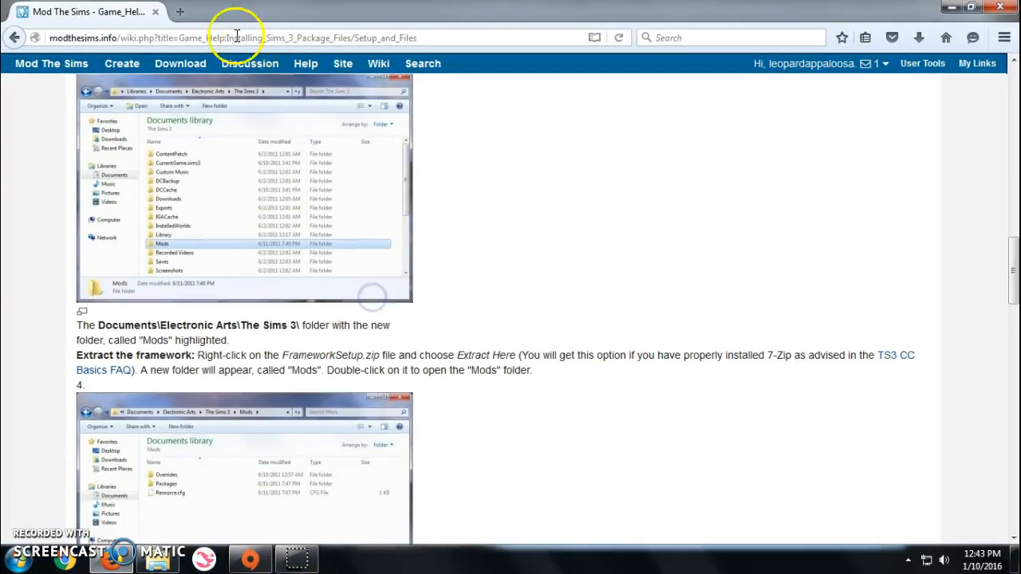
- Search for 'RAR' in a new tab and view the WinRAR 5.30 downloads on rarlab.com
{"action": "left_click", "coordinate": [179, 12]}
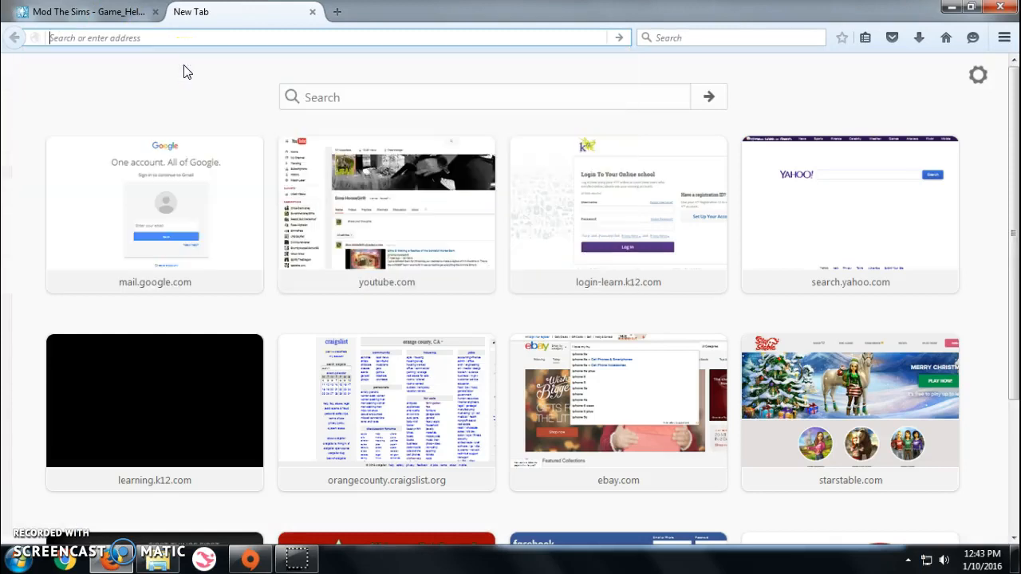
{"action": "type", "text": "RAR"}
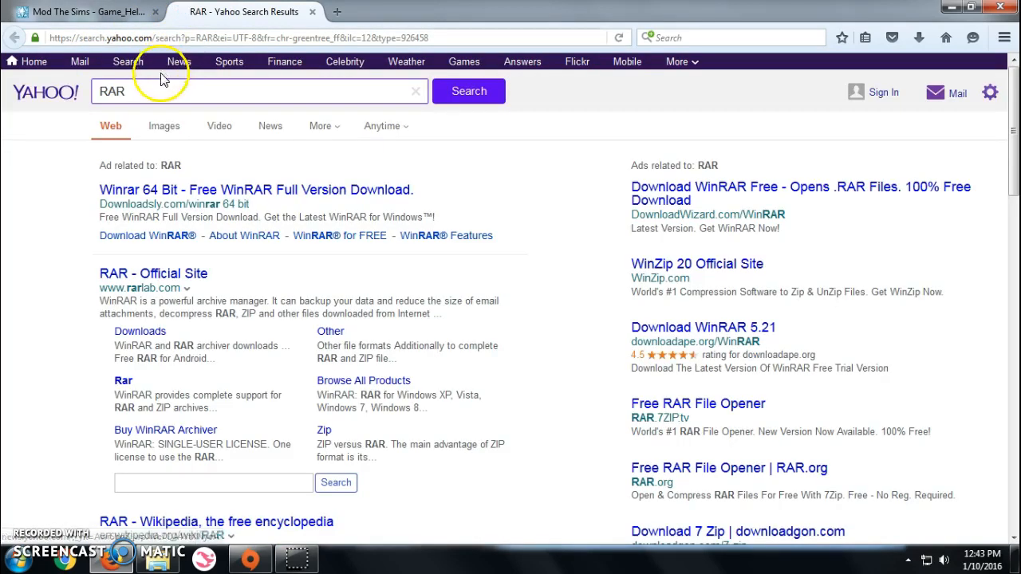
{"action": "left_click", "coordinate": [153, 273]}
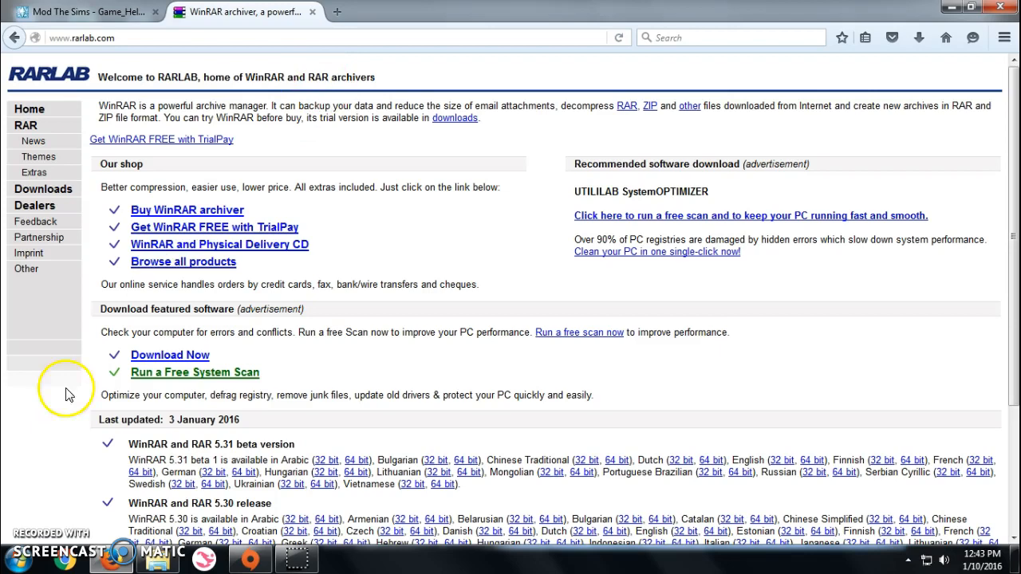
{"action": "scroll", "scroll_direction": "down", "scroll_amount": 3}
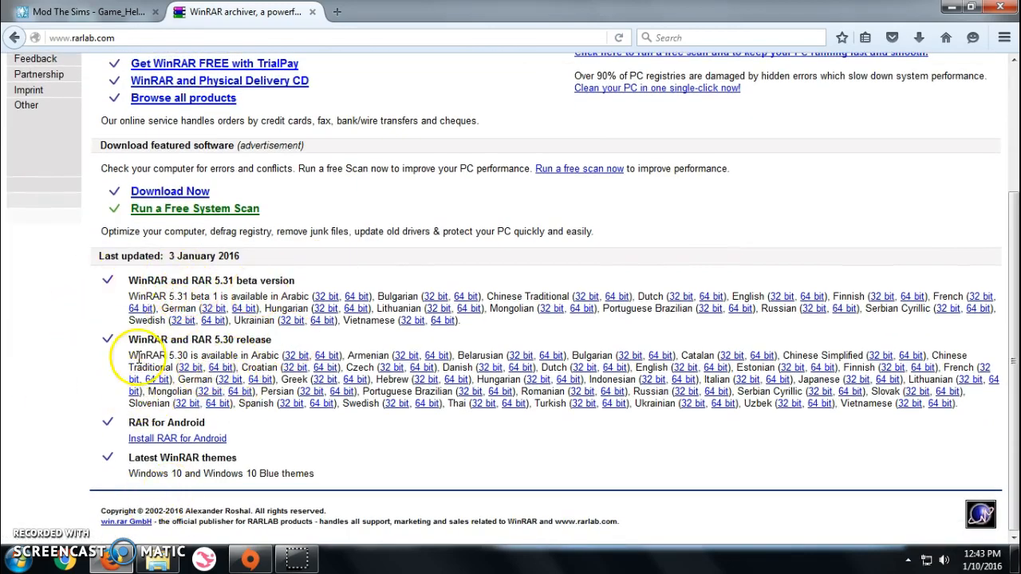
{"action": "mouse_move", "coordinate": [258, 312]}
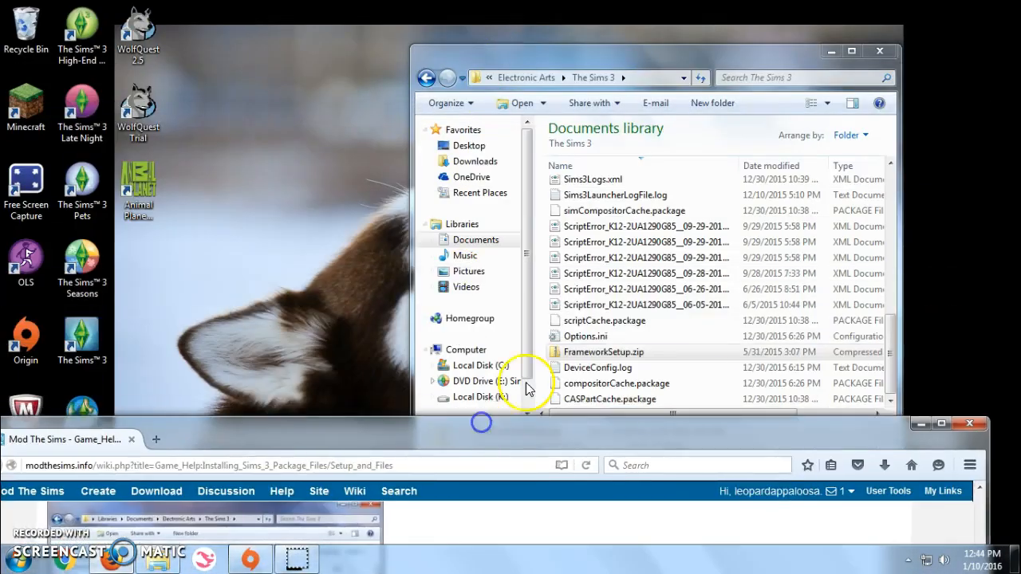
- Extract FrameworkSetup.zip into The Sims 3 folder with WinRAR and dismiss the diagnostic error
{"action": "right_click", "coordinate": [603, 353]}
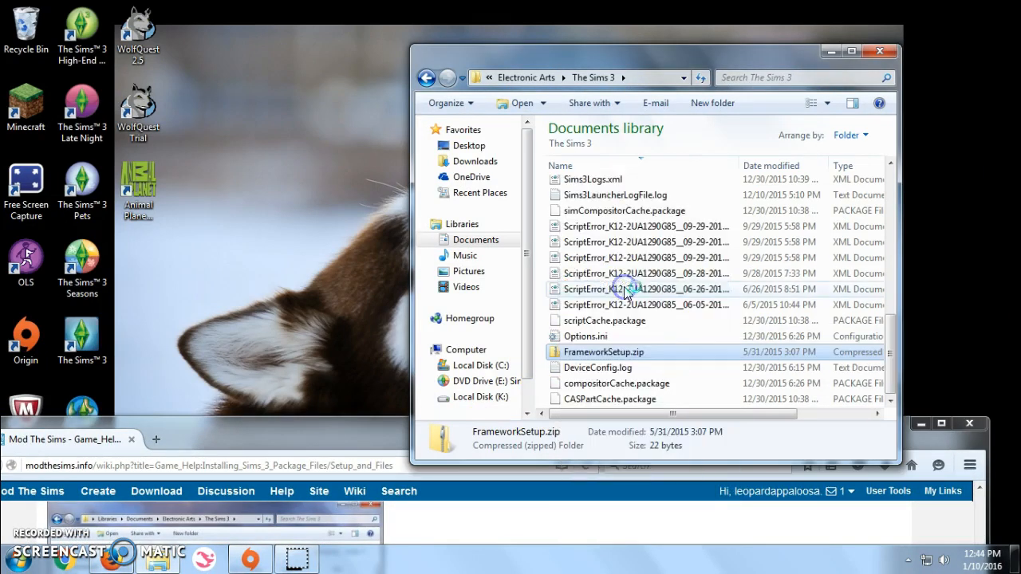
{"action": "double_click", "coordinate": [603, 352]}
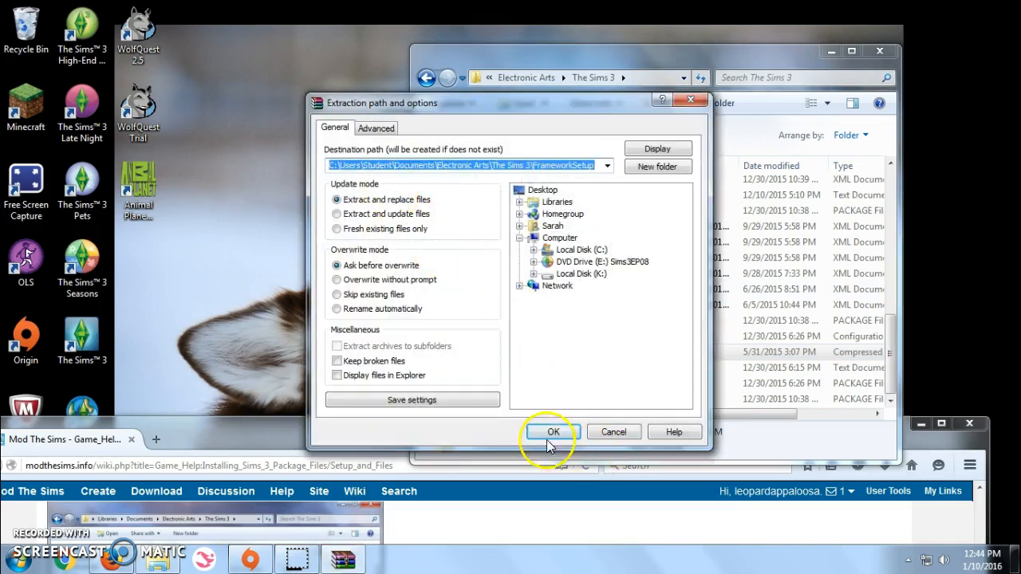
{"action": "left_click", "coordinate": [553, 431]}
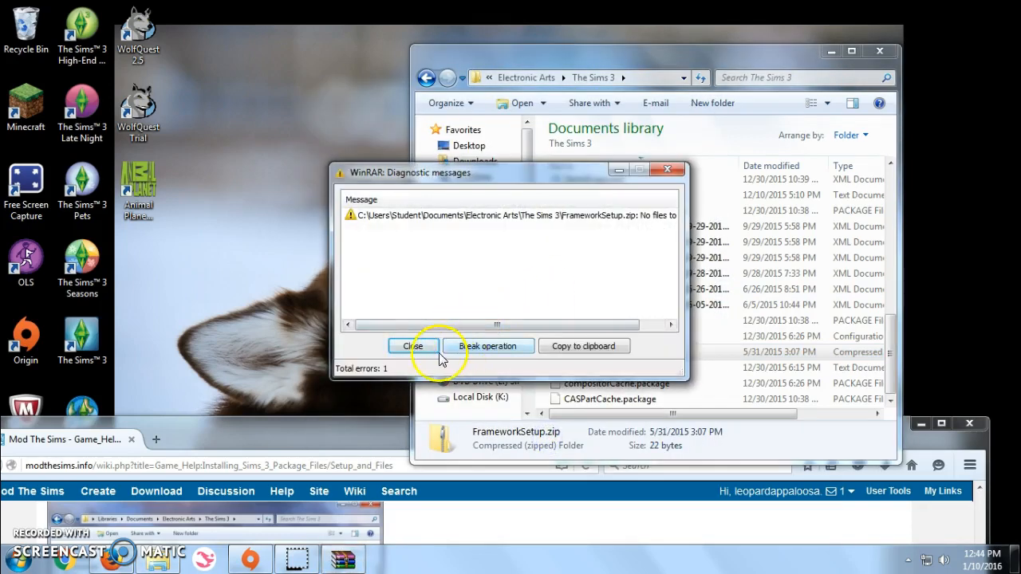
{"action": "left_click", "coordinate": [412, 344]}
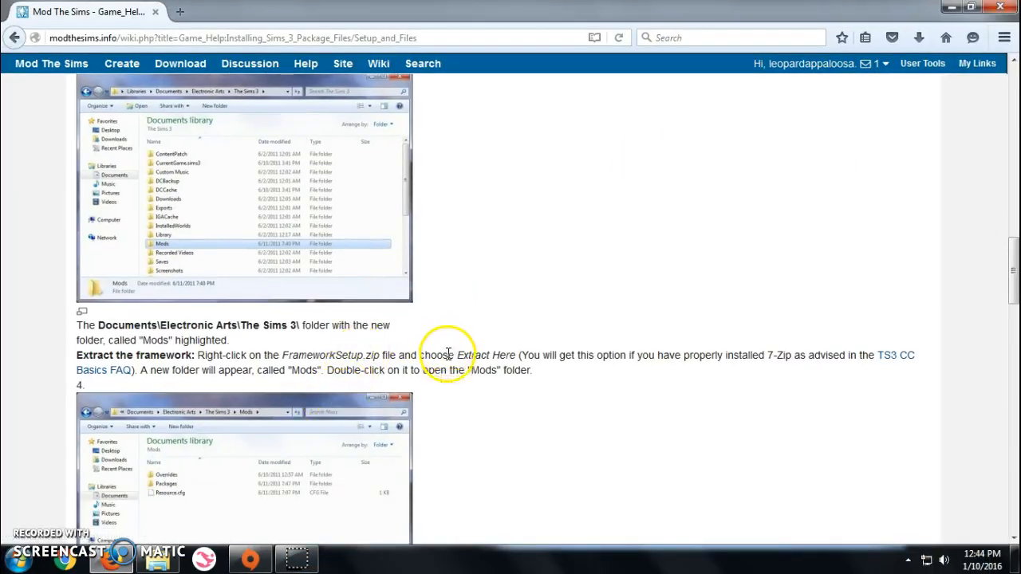
- Scroll the guide to the Mods folder screenshot under the Extract the framework step
{"action": "scroll", "scroll_direction": "down", "scroll_amount": 3}
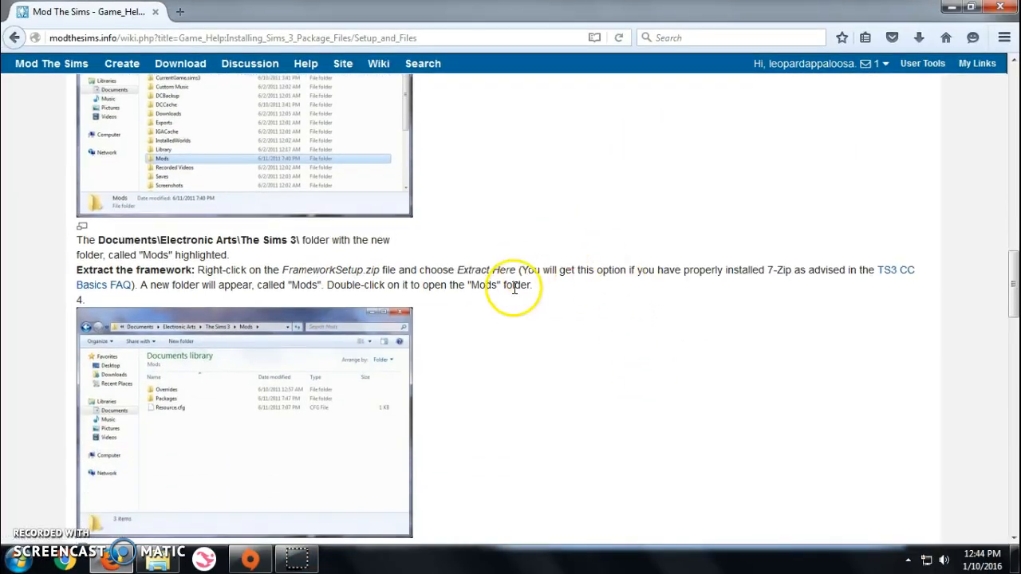
{"action": "mouse_move", "coordinate": [210, 306]}
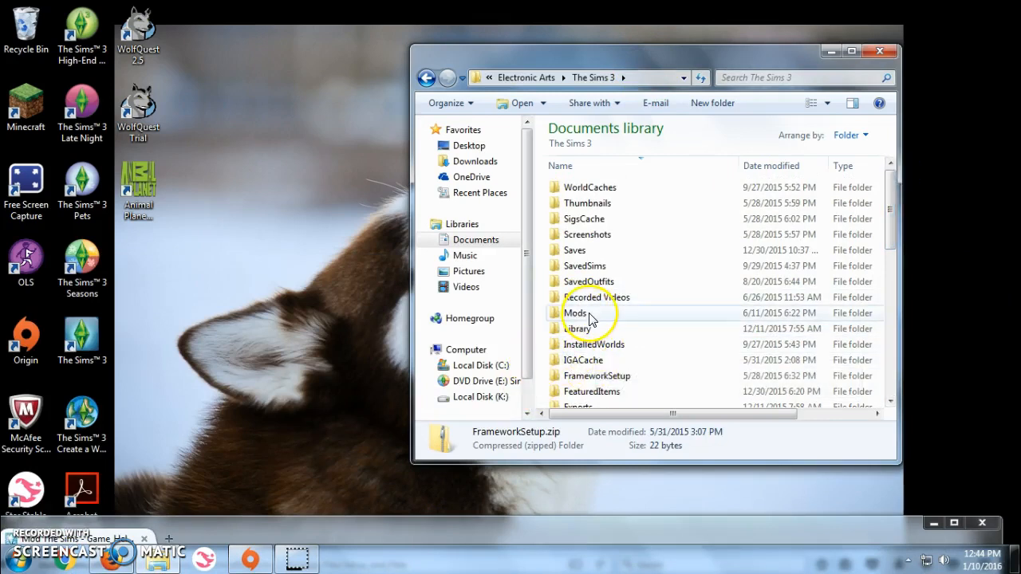
- Open Mods then Packages inside The Sims 3 and look through the listed package files
{"action": "double_click", "coordinate": [576, 312]}
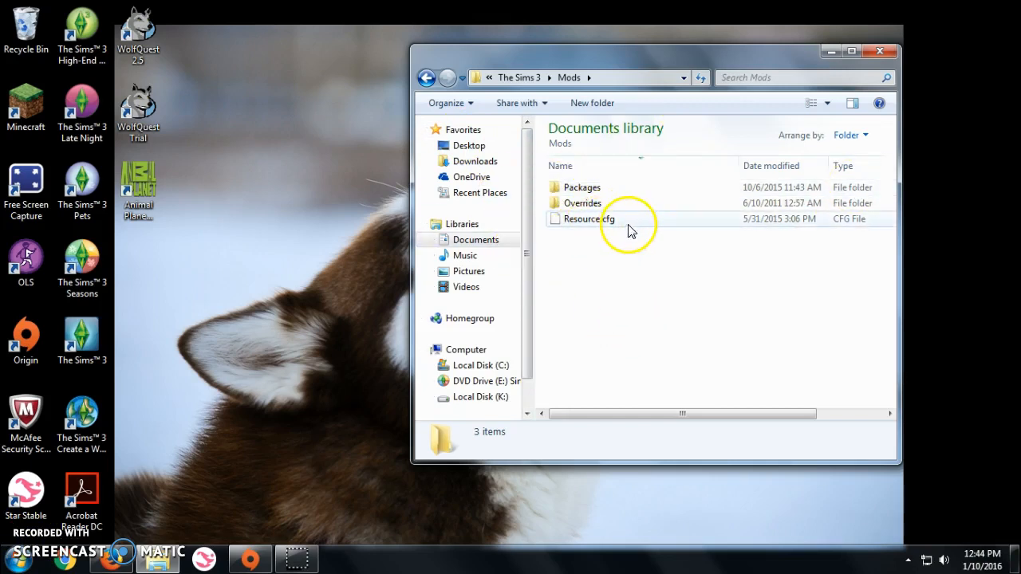
{"action": "double_click", "coordinate": [581, 187]}
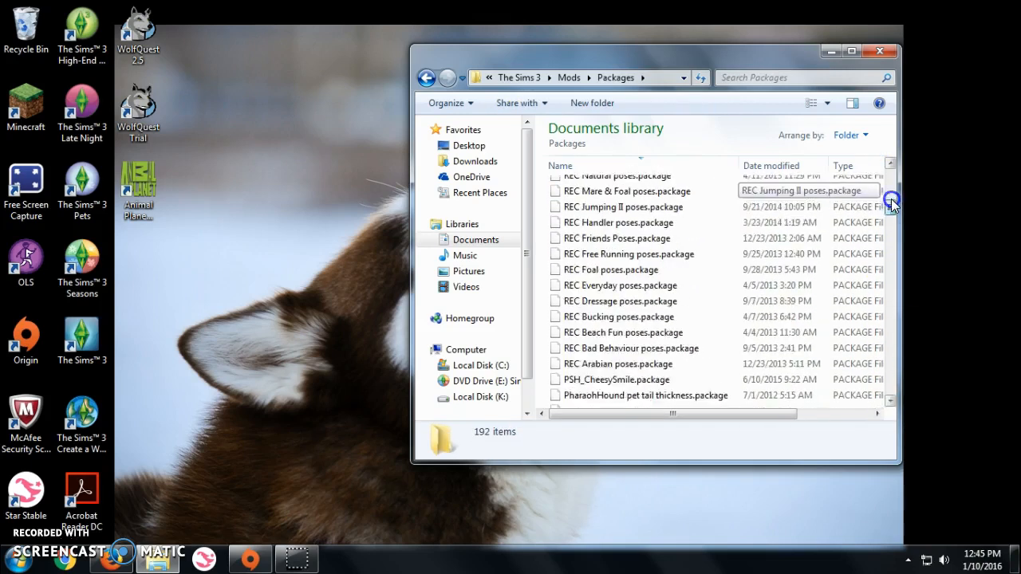
{"action": "scroll", "scroll_direction": "up", "scroll_amount": 3}
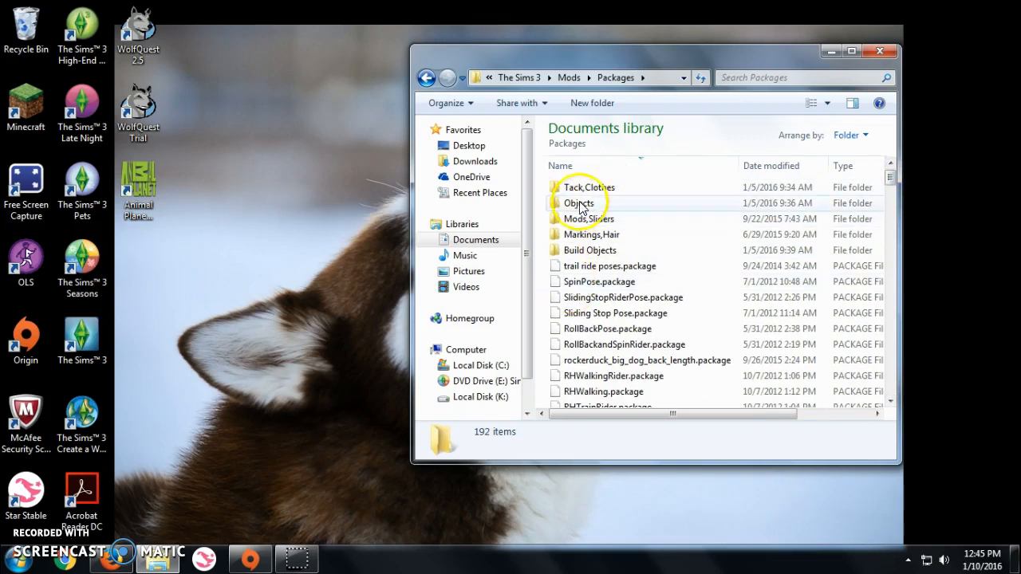
{"action": "mouse_move", "coordinate": [694, 178]}
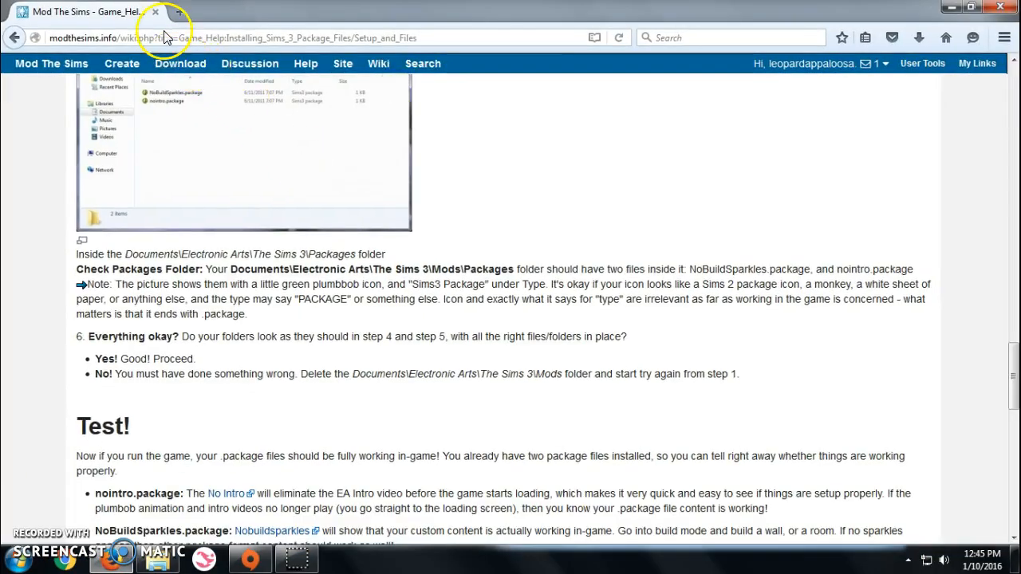
- Navigate Firefox to lakesidesaddlery.weebly.com via the address bar
{"action": "left_click", "coordinate": [236, 39]}
{"action": "type", "text": "lakesidesaddlery.weebly.com"}
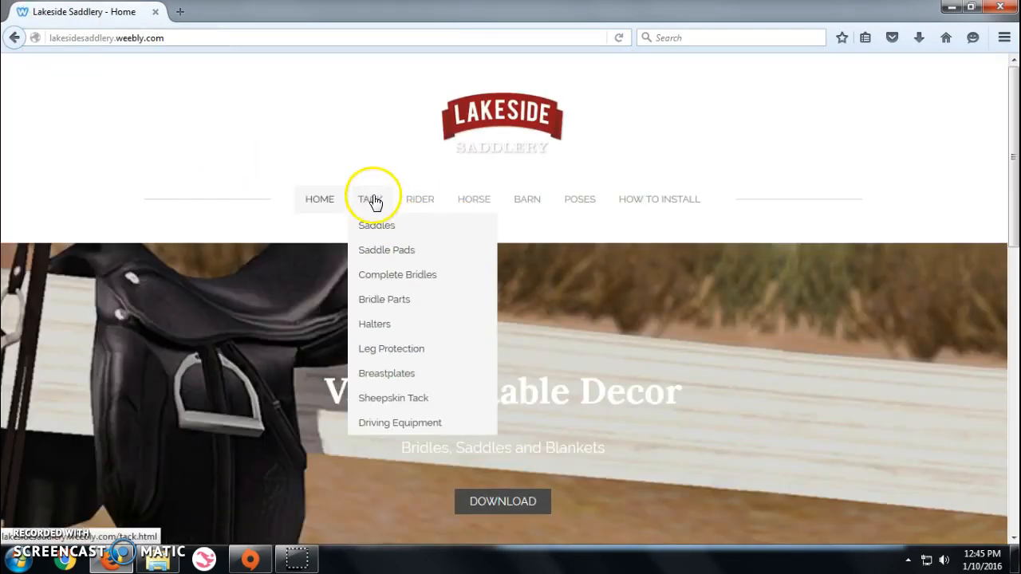
- From Tack > Saddles, download the Australian Stock Saddle without horn and save the zip
{"action": "left_click", "coordinate": [376, 225]}
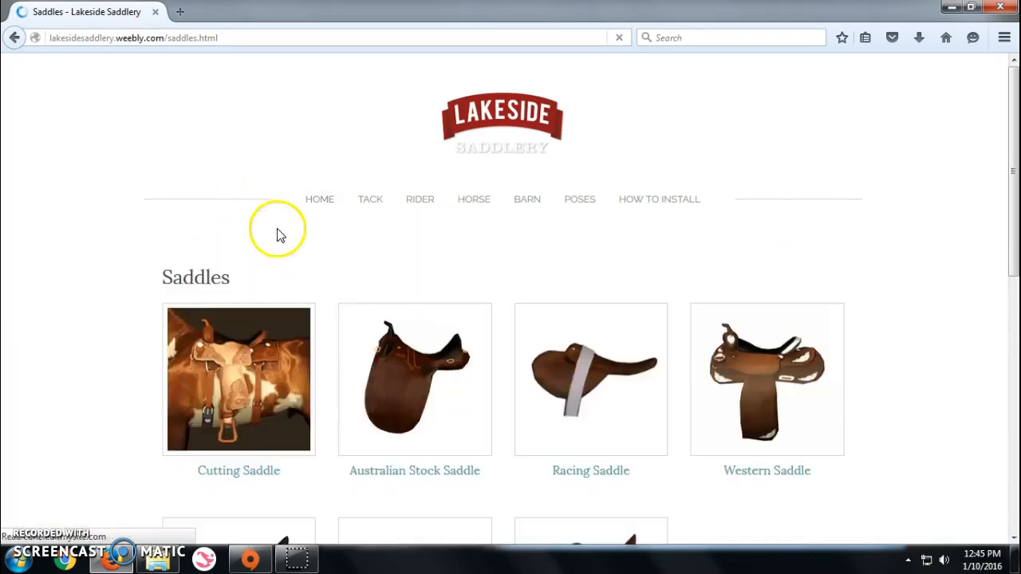
{"action": "left_click", "coordinate": [414, 300]}
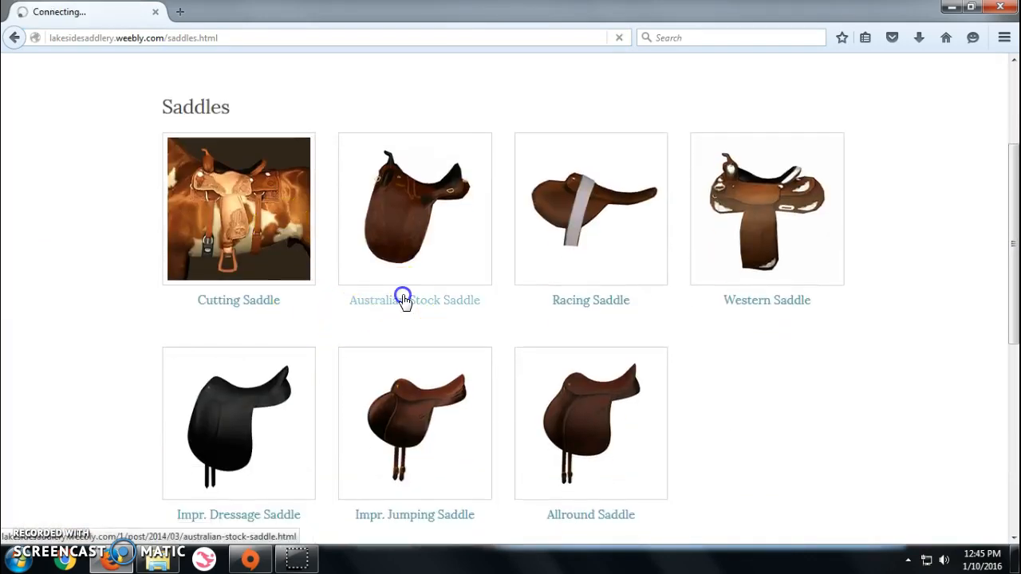
{"action": "left_click", "coordinate": [415, 300]}
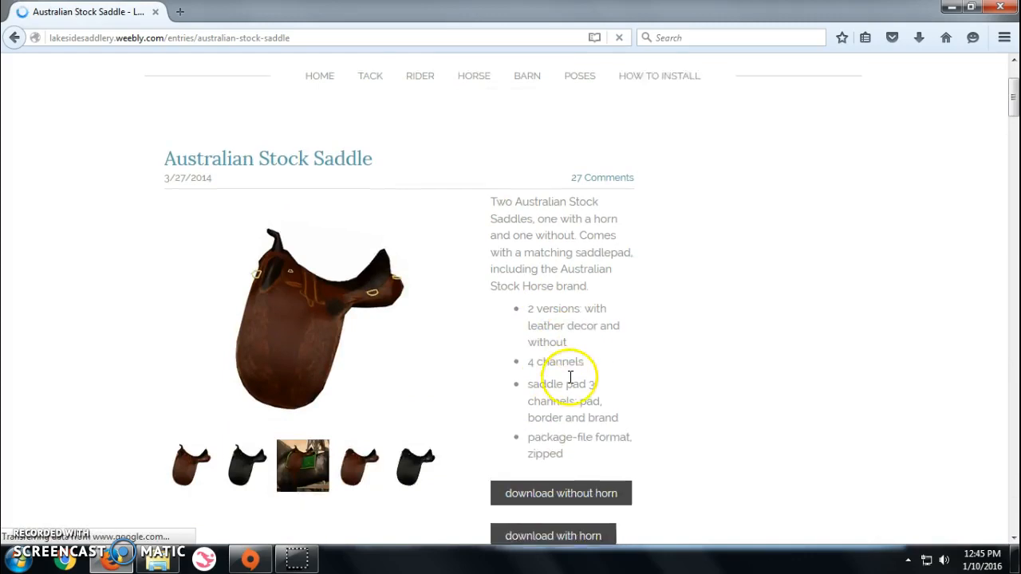
{"action": "scroll", "scroll_direction": "down", "scroll_amount": 3}
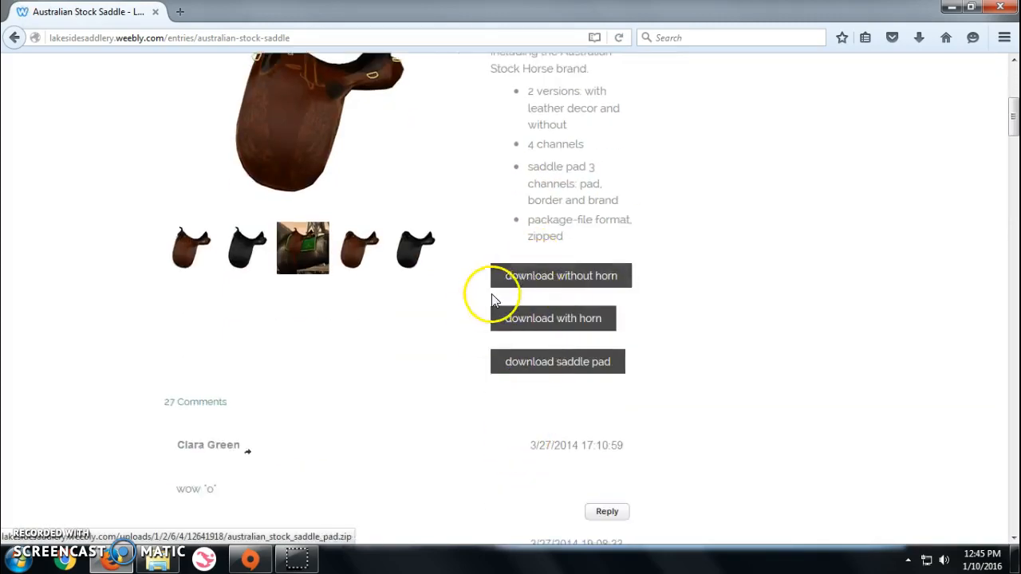
{"action": "left_click", "coordinate": [562, 274]}
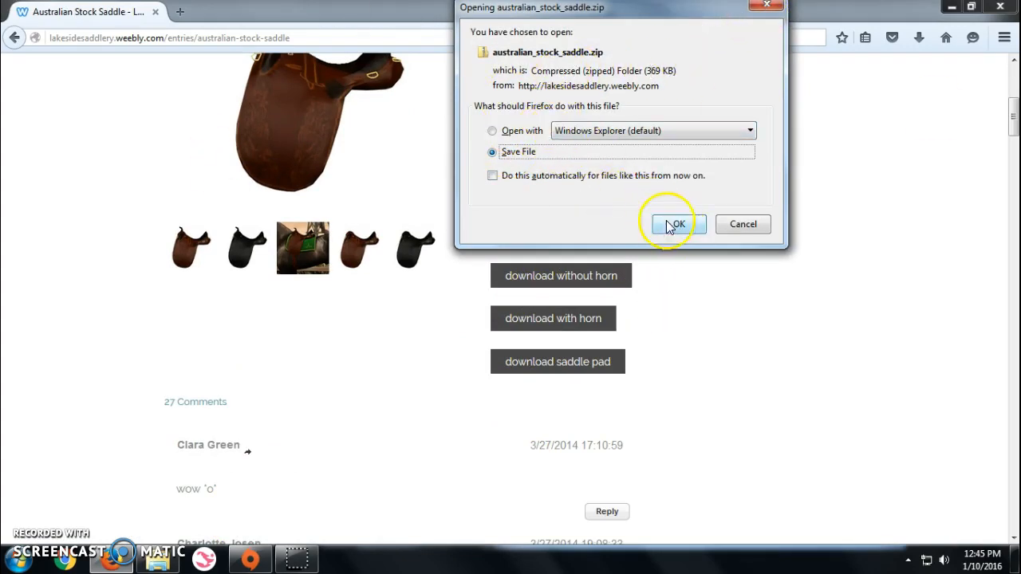
{"action": "left_click", "coordinate": [673, 223]}
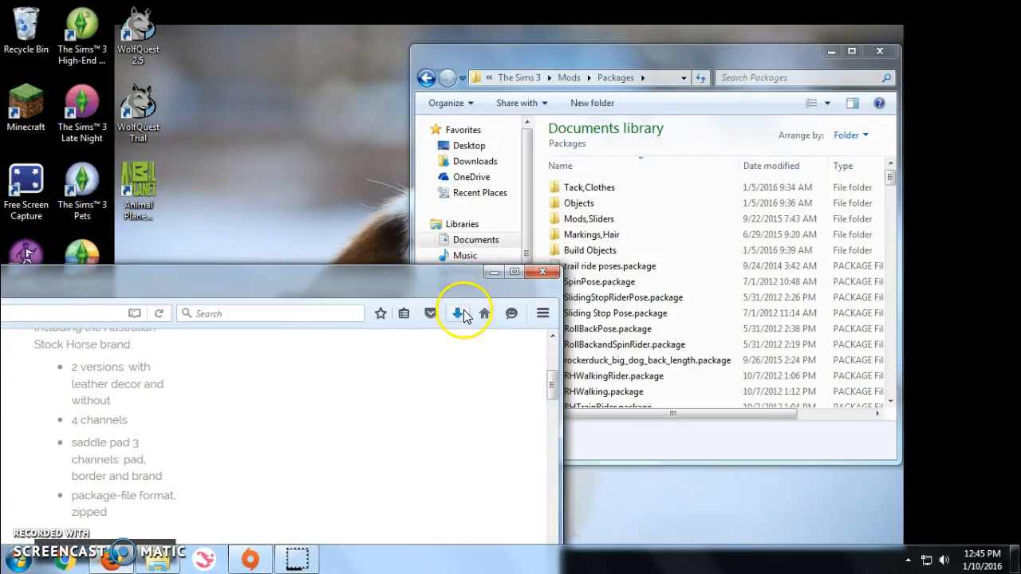
- Extract australian_stock_saddle.zip in place so the saddle package lands in Mods\Packages
{"action": "left_click", "coordinate": [456, 312]}
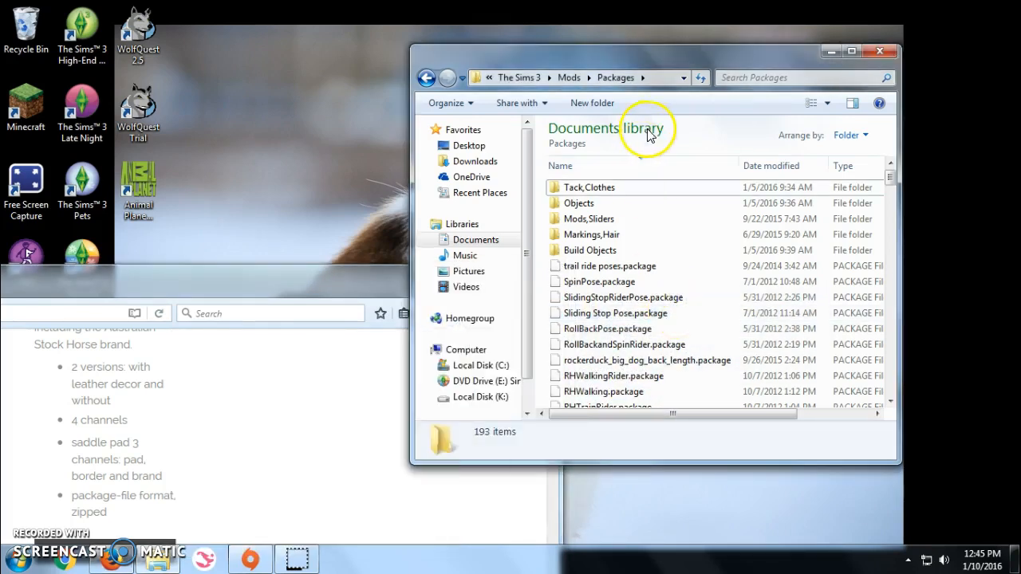
{"action": "scroll", "scroll_direction": "down", "scroll_amount": 3}
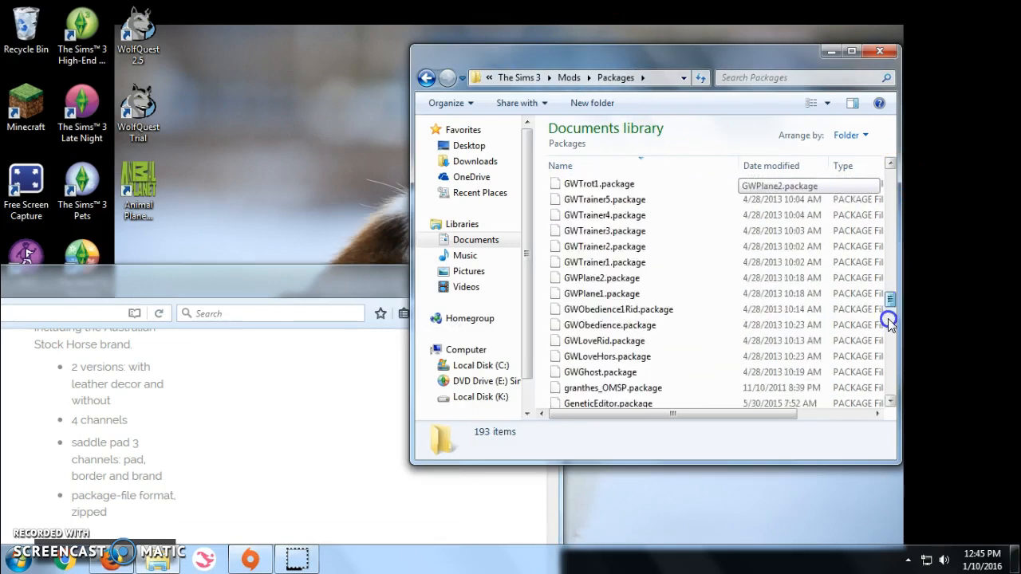
{"action": "scroll", "scroll_direction": "down", "scroll_amount": 3}
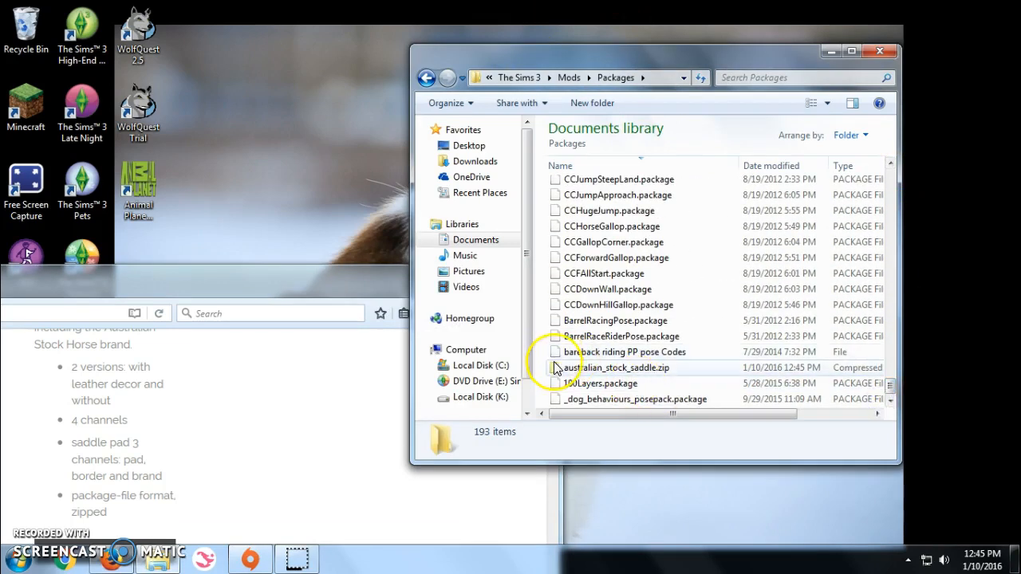
{"action": "mouse_move", "coordinate": [577, 370]}
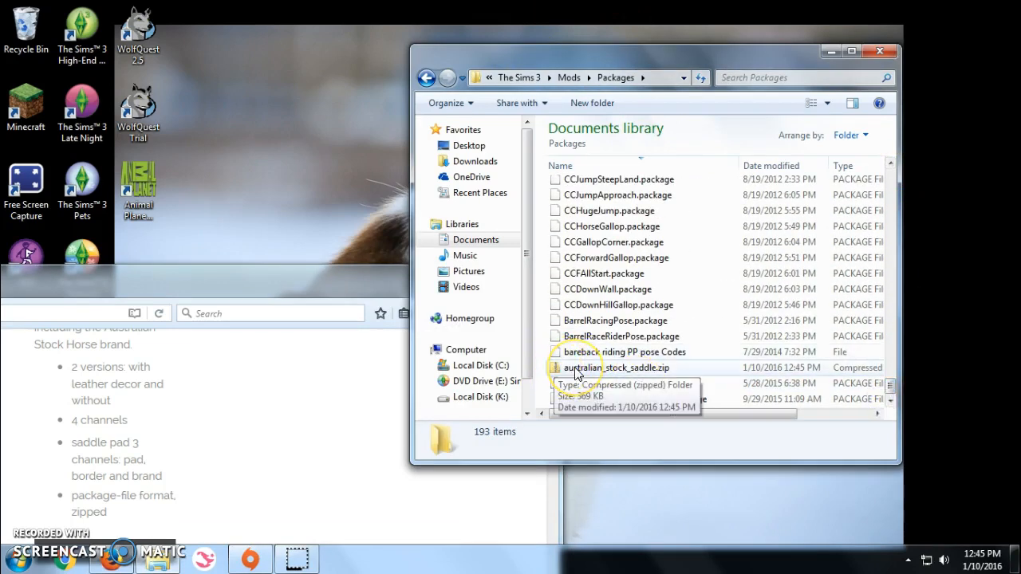
{"action": "right_click", "coordinate": [614, 367]}
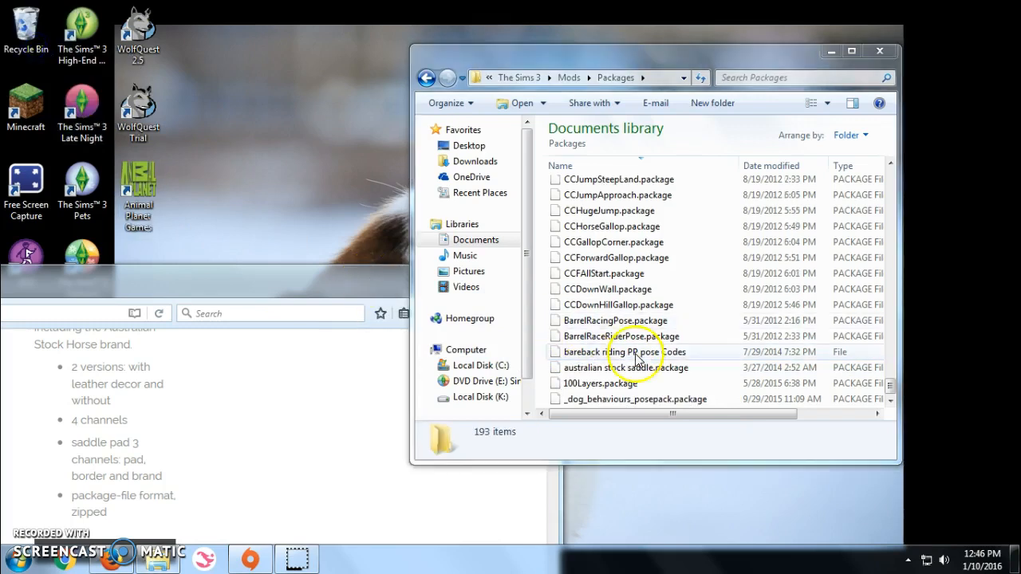
{"action": "left_click", "coordinate": [627, 367]}
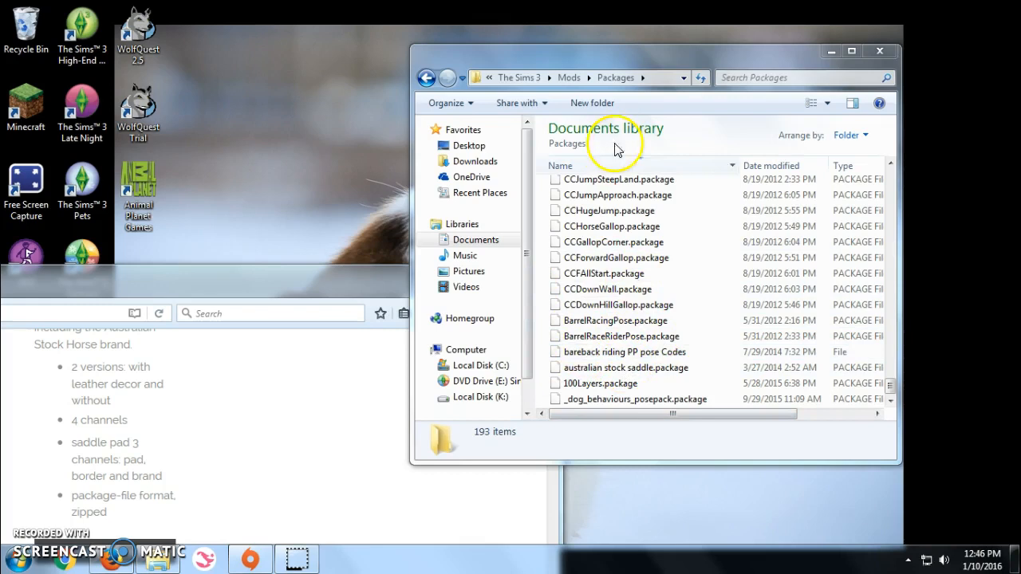
{"action": "mouse_move", "coordinate": [539, 221]}
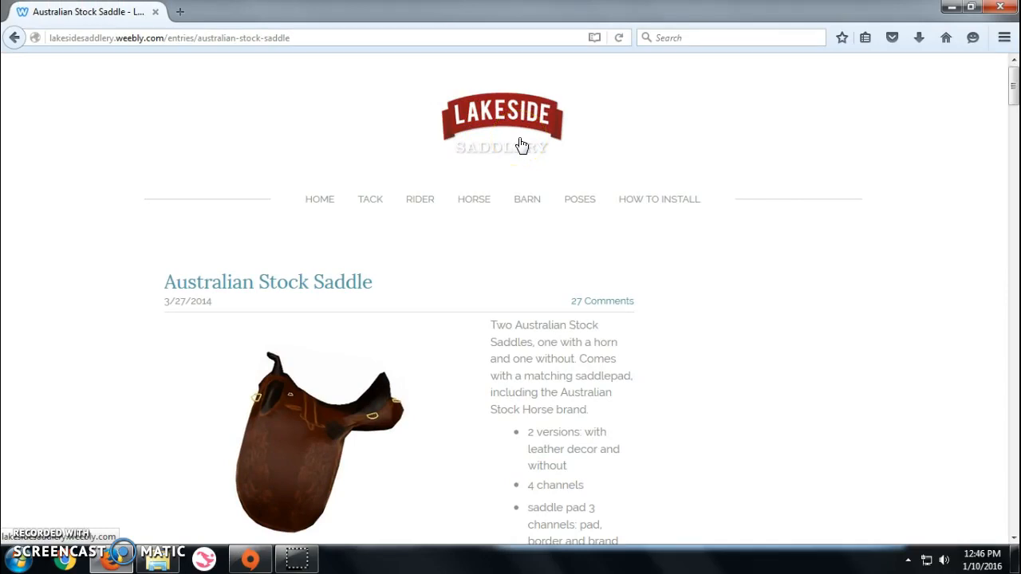
- Scroll the Australian Stock Saddle page back to the saddle image and feature list
{"action": "scroll", "scroll_direction": "down", "scroll_amount": 3}
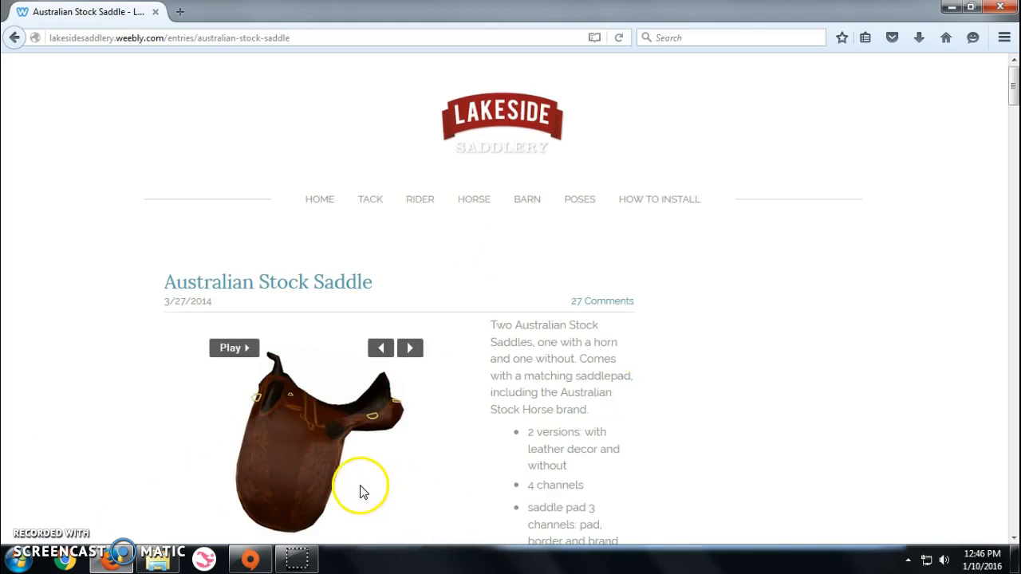
{"action": "mouse_move", "coordinate": [86, 524]}
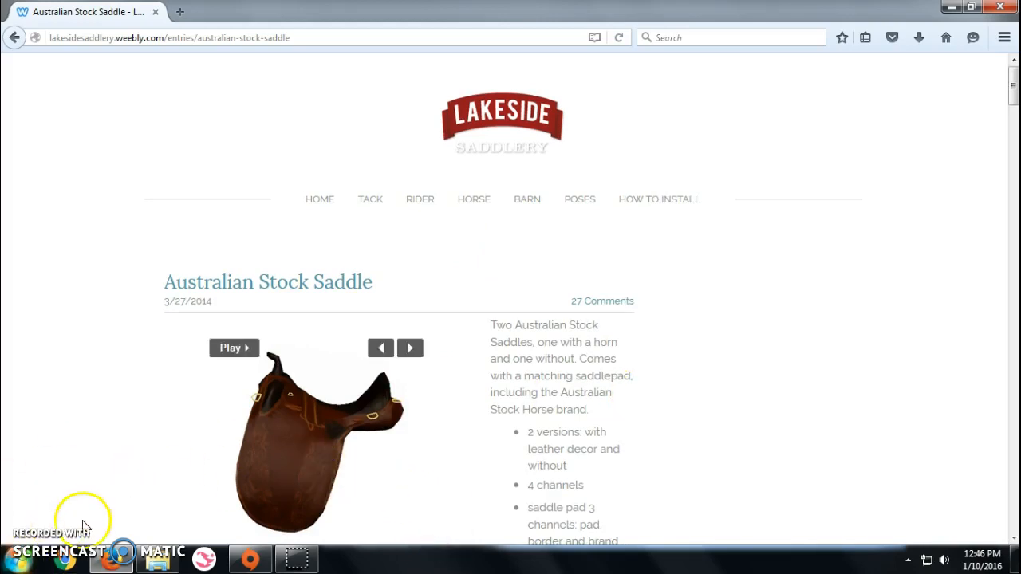